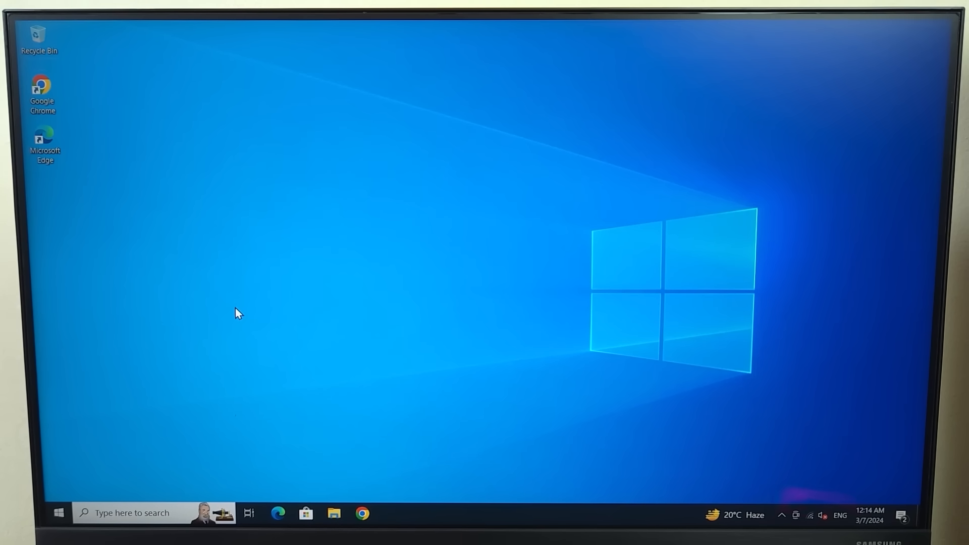
# Restart Windows 10 from the Start menu's Power options to boot into the UEFI BIOS
pyautogui.click(58, 512)
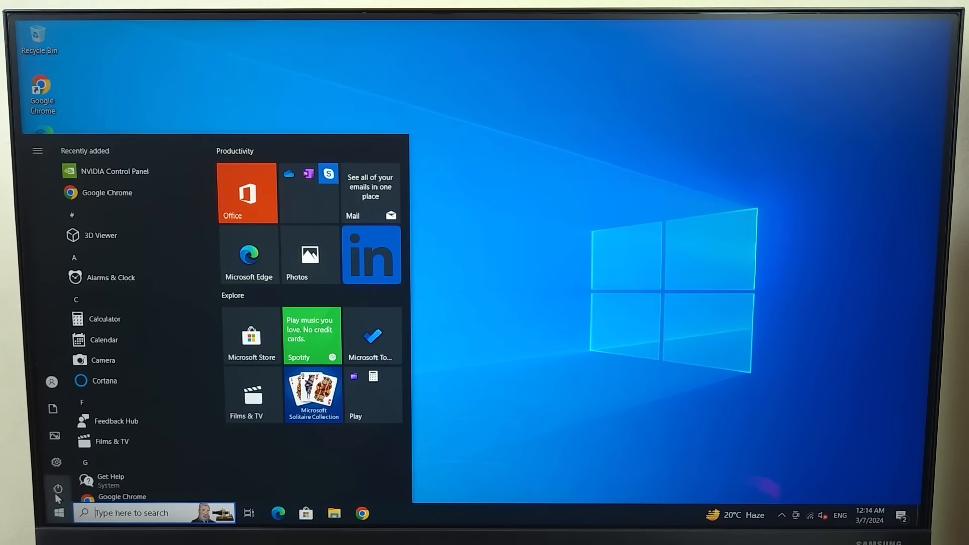
pyautogui.click(37, 151)
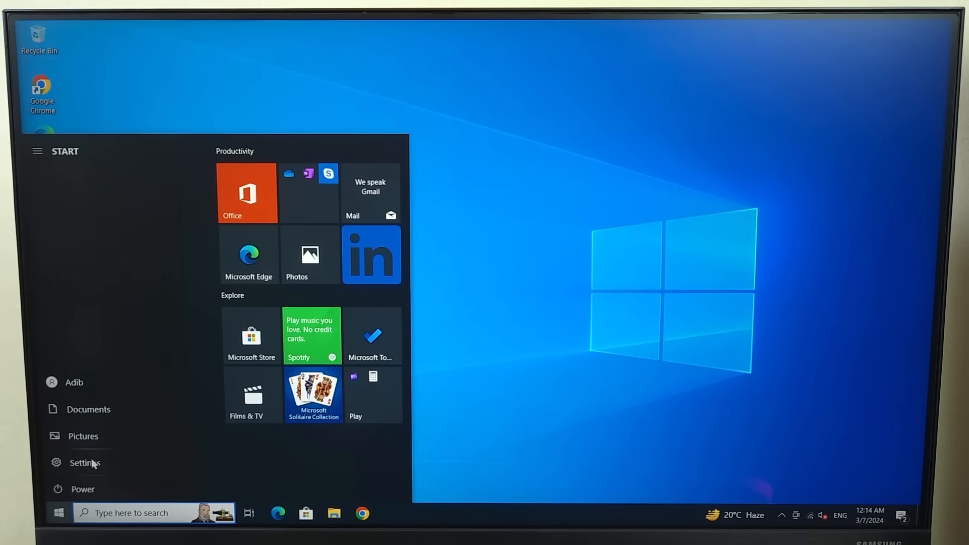
pyautogui.click(82, 489)
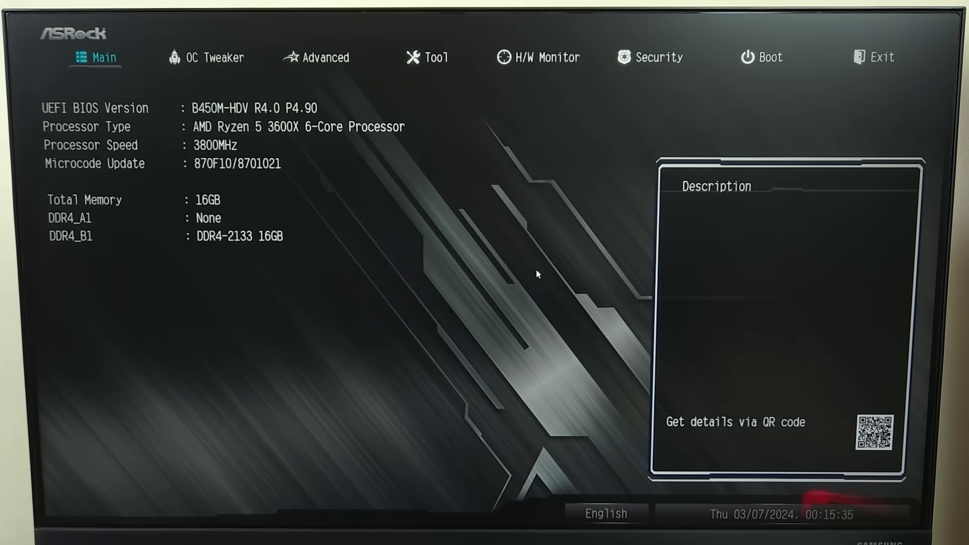
# Under Security > Secure Boot, change Secure Boot Mode from Custom to Standard and attempt enabling Secure Boot
pyautogui.click(657, 57)
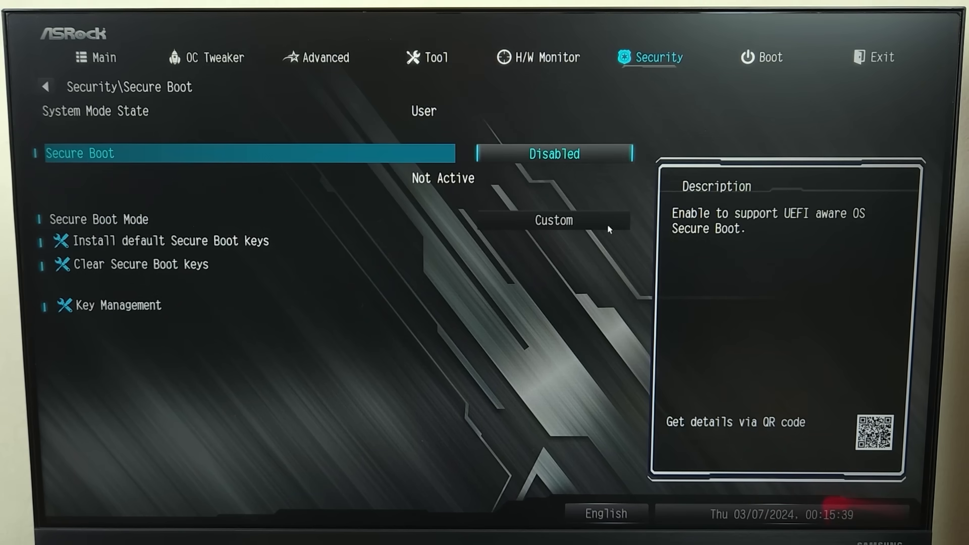
pyautogui.click(553, 220)
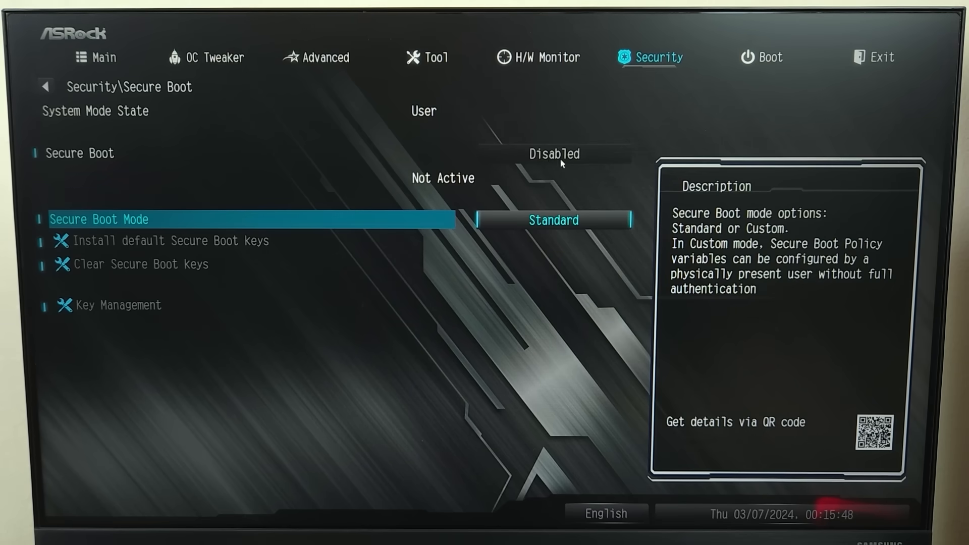
pyautogui.moveTo(449, 164)
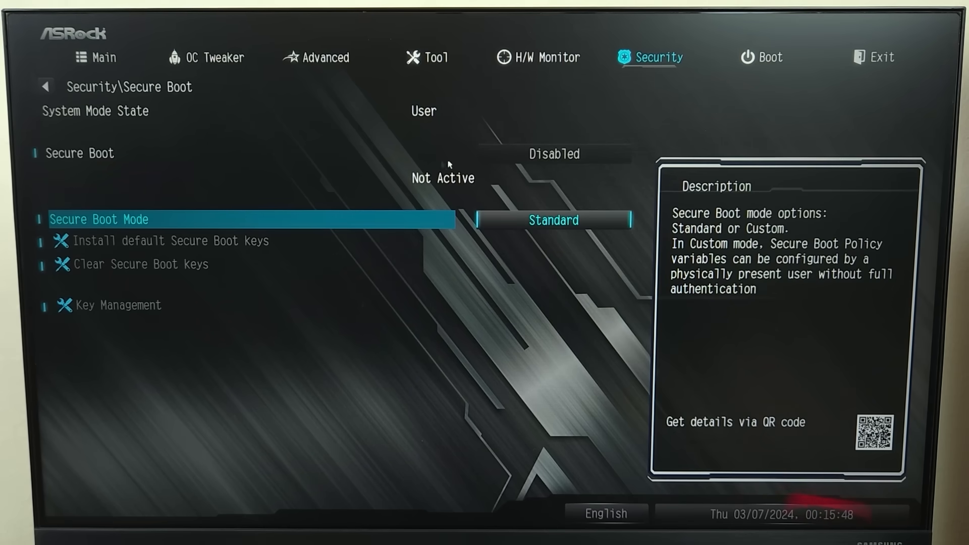
pyautogui.click(553, 153)
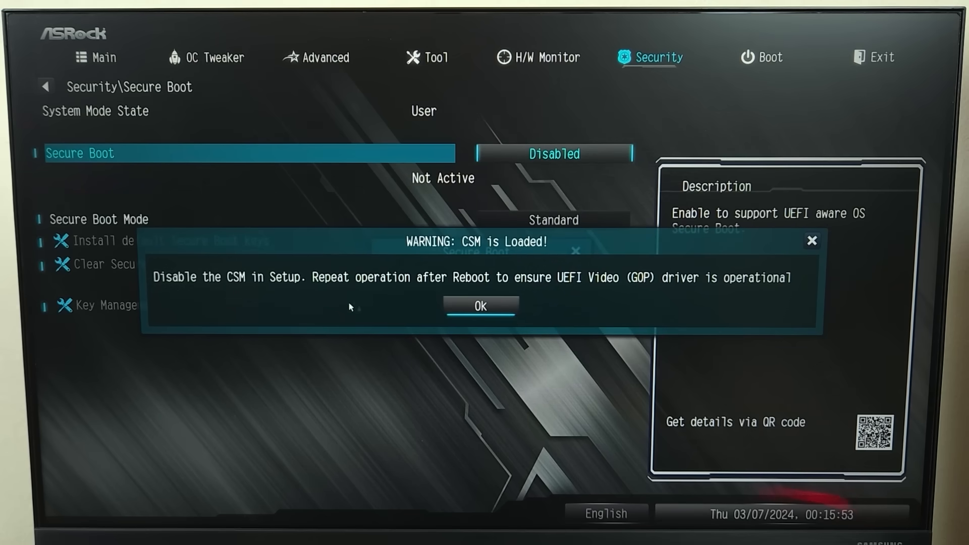
pyautogui.moveTo(196, 299)
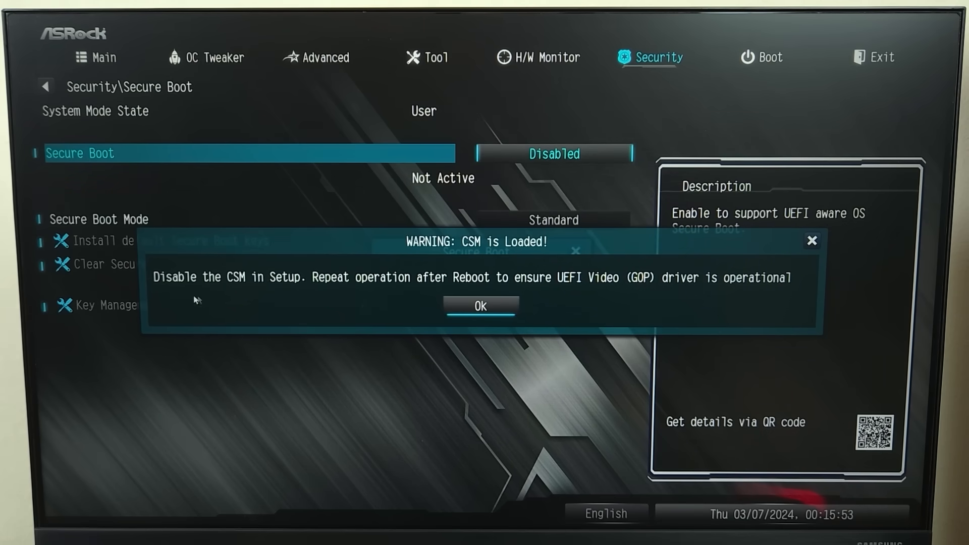
pyautogui.moveTo(256, 300)
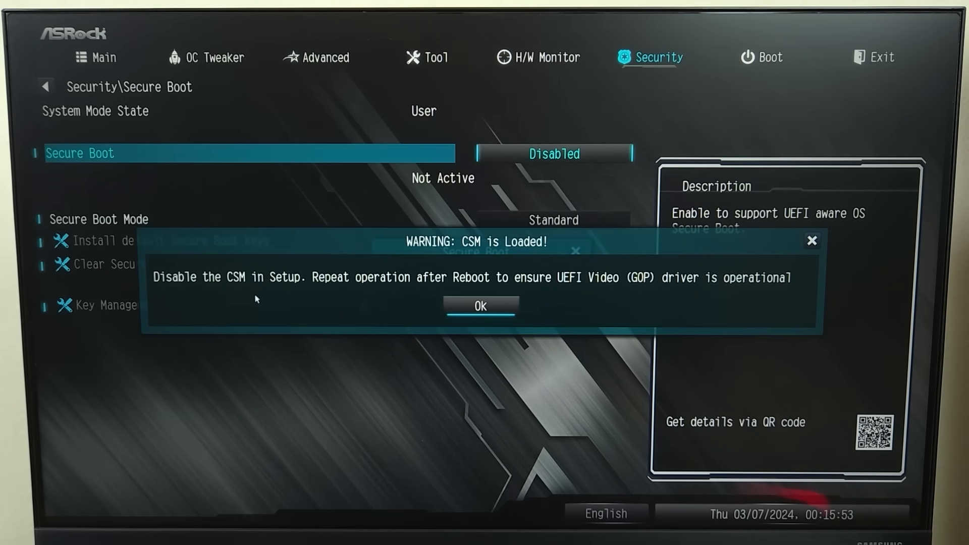
pyautogui.moveTo(495, 311)
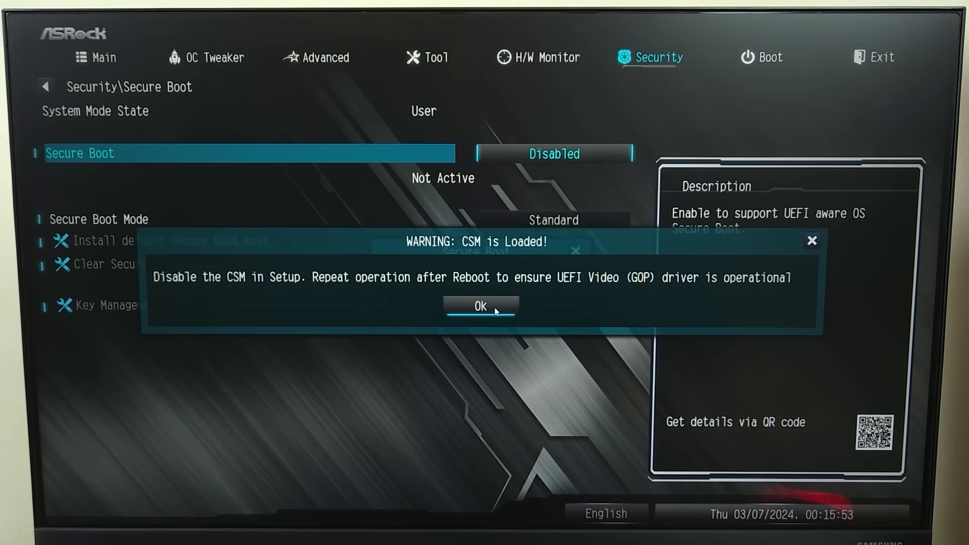
# Dismiss the 'WARNING: CSM is Loaded!' dialog with OK
pyautogui.click(481, 306)
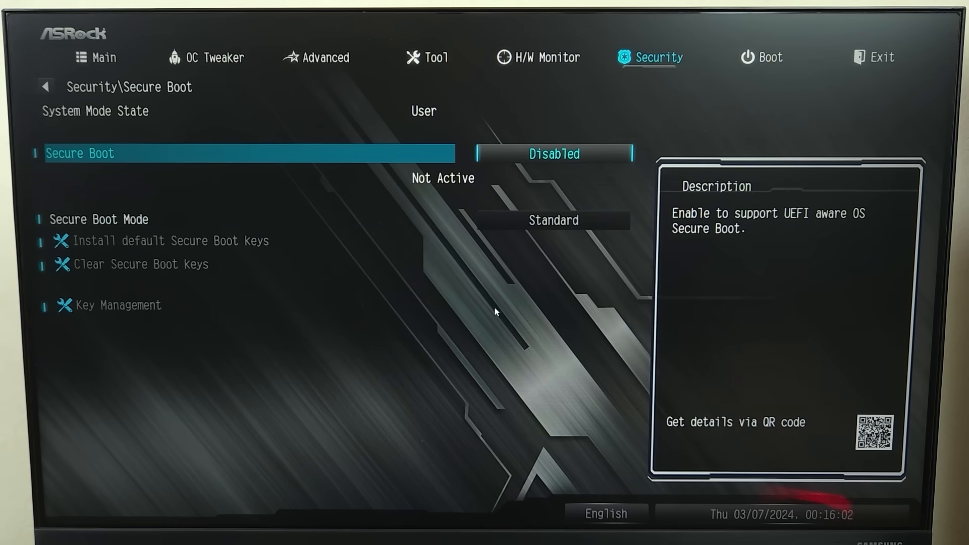
# In Boot > CSM (Compatibility Support Module), change the CSM setting to Disabled
pyautogui.click(769, 57)
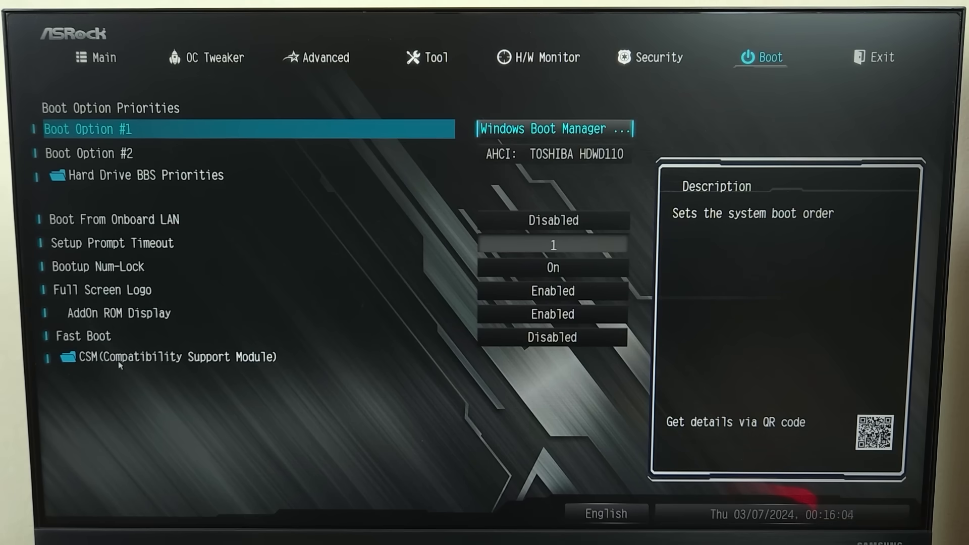
pyautogui.click(171, 357)
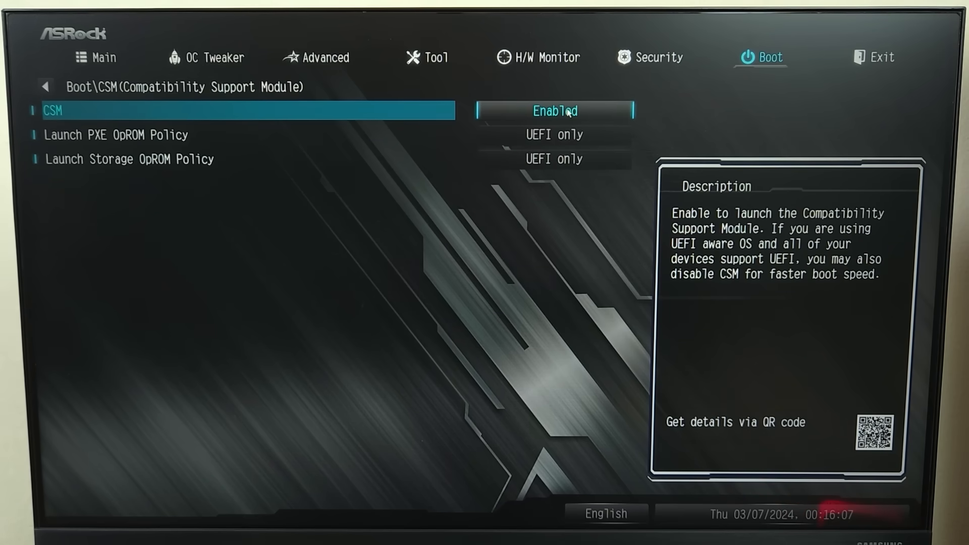
pyautogui.click(554, 111)
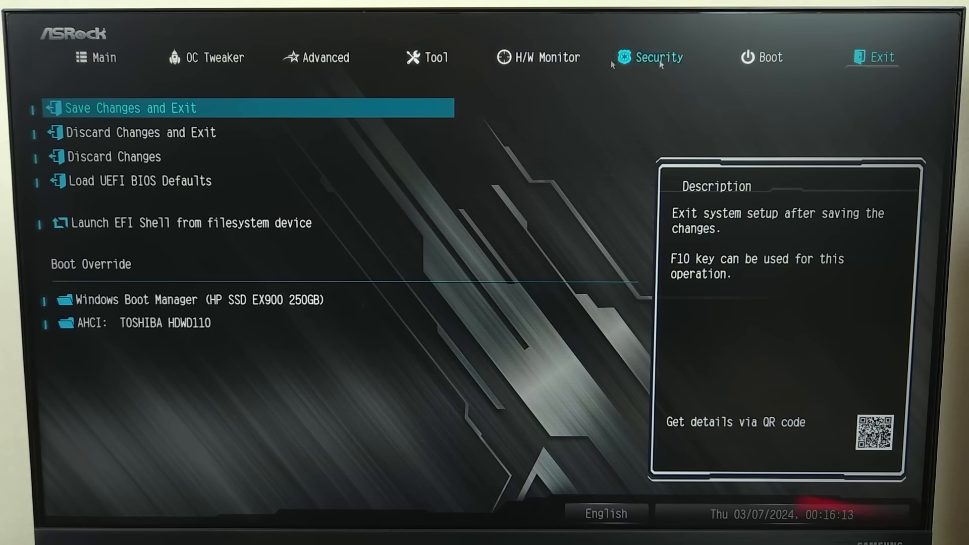
# Save changes and exit, then re-enter the BIOS after the reboot
pyautogui.click(128, 107)
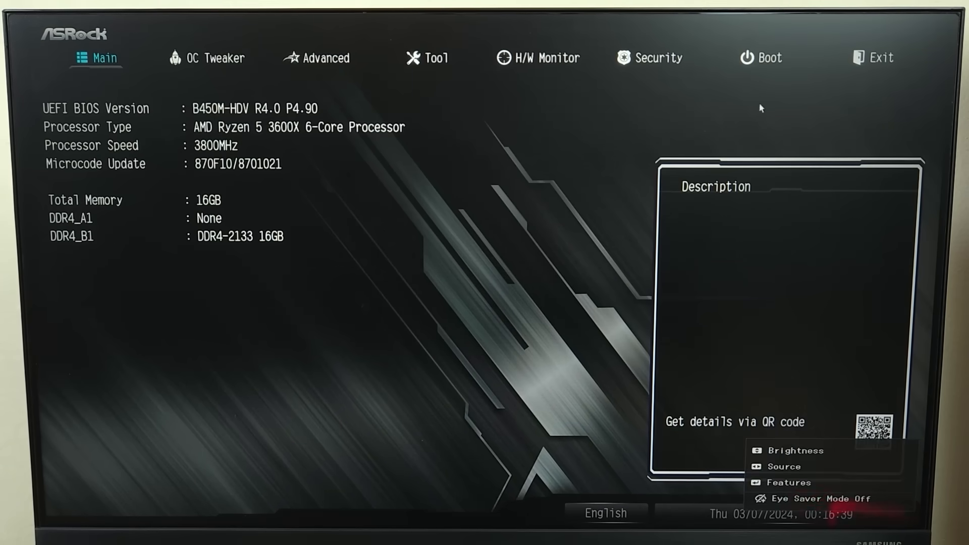
# Set Security > Secure Boot to Enabled, keeping Standard mode, and go to Exit
pyautogui.click(656, 57)
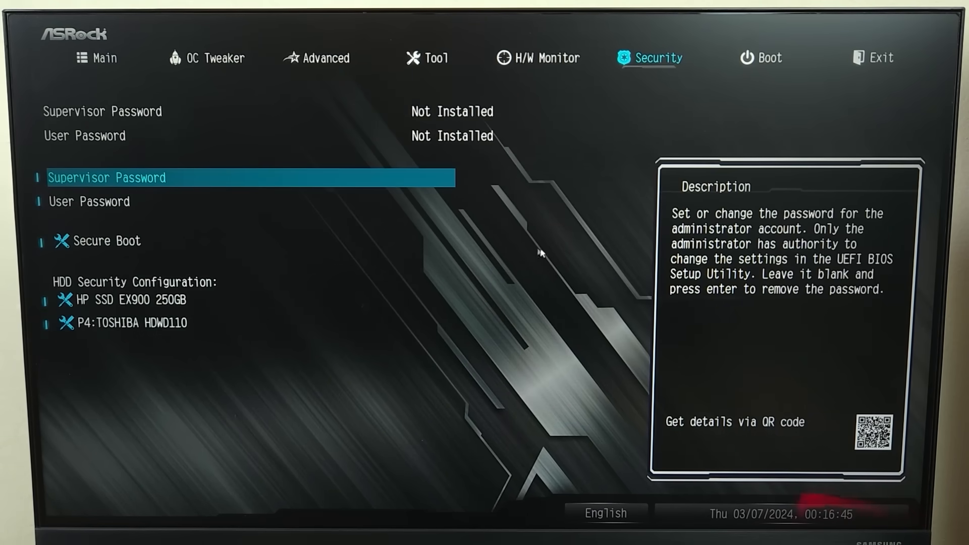
pyautogui.click(105, 241)
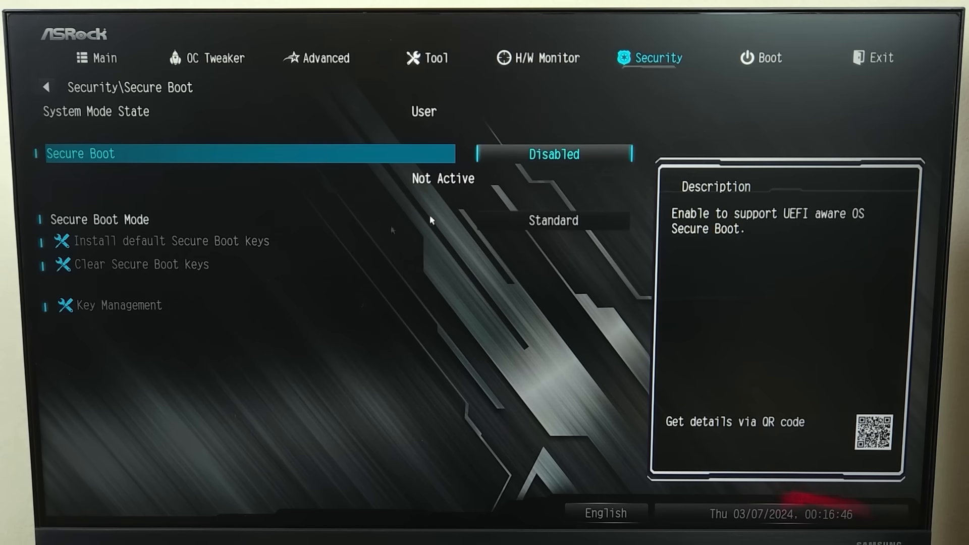
pyautogui.click(553, 154)
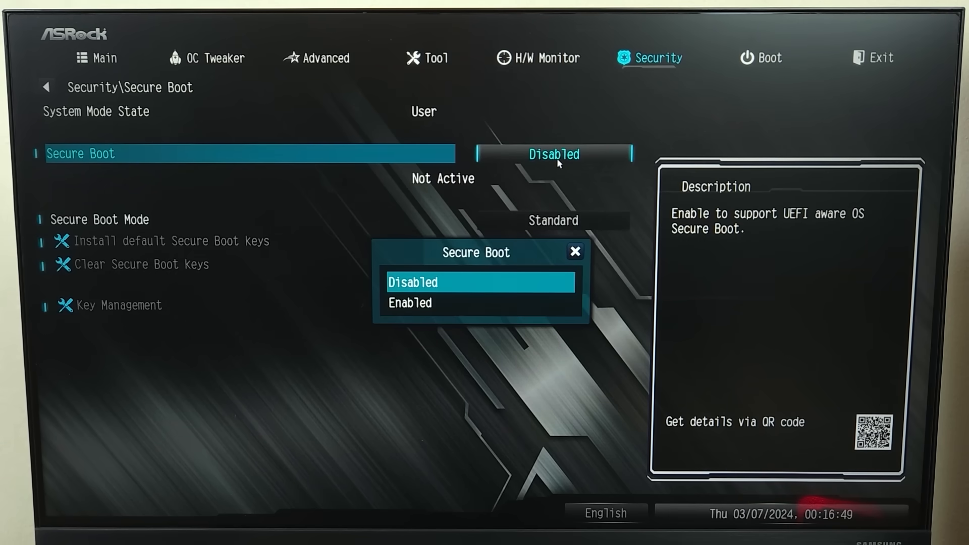
pyautogui.click(410, 302)
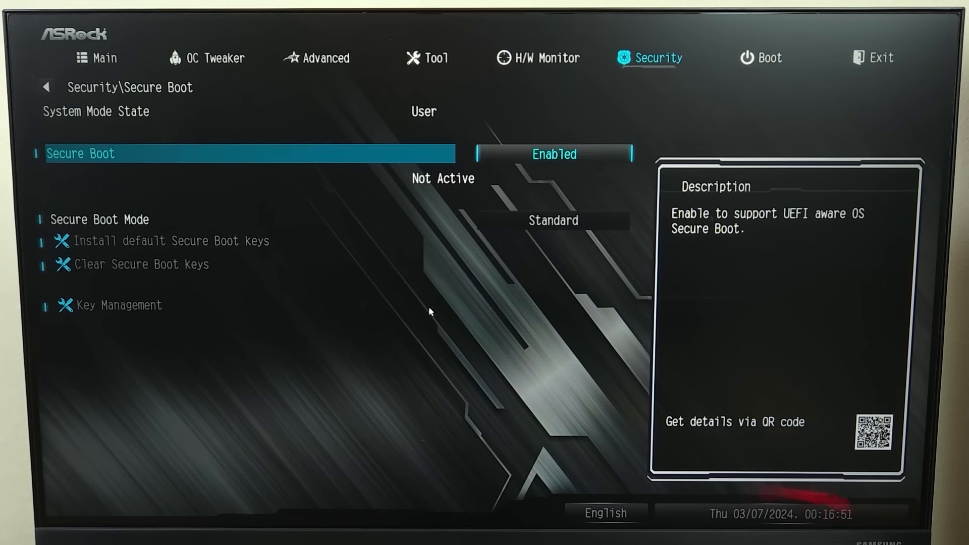
pyautogui.click(872, 58)
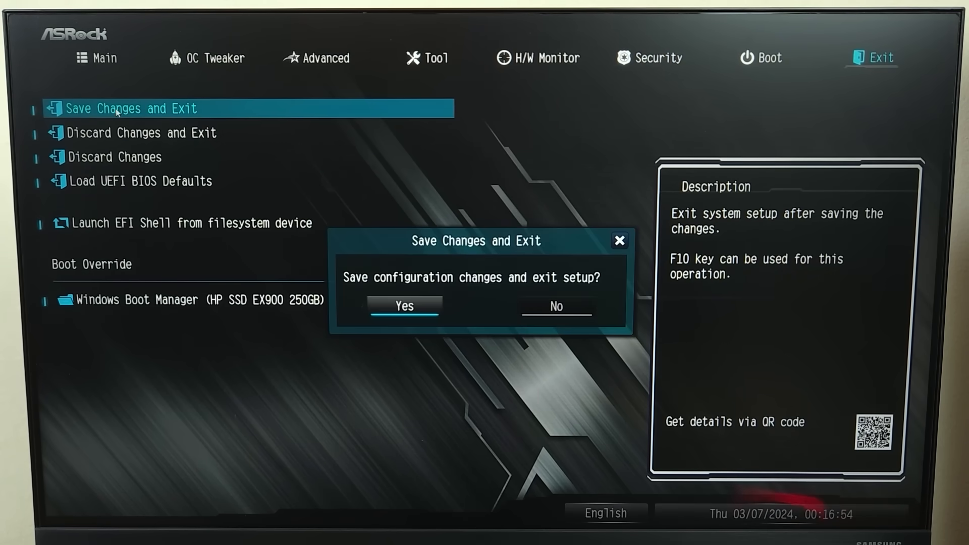
# Confirm Yes to save the configuration and reboot to the ASRock logo
pyautogui.click(404, 306)
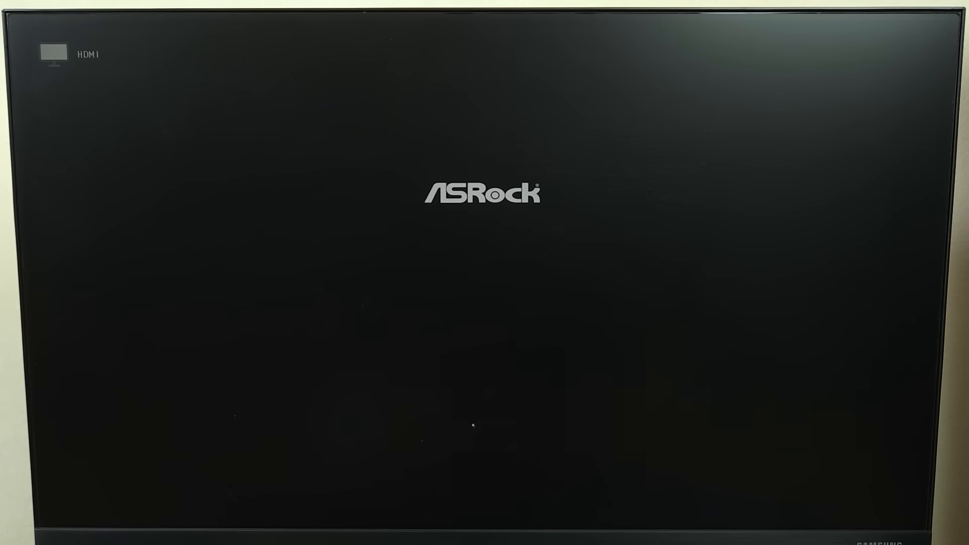